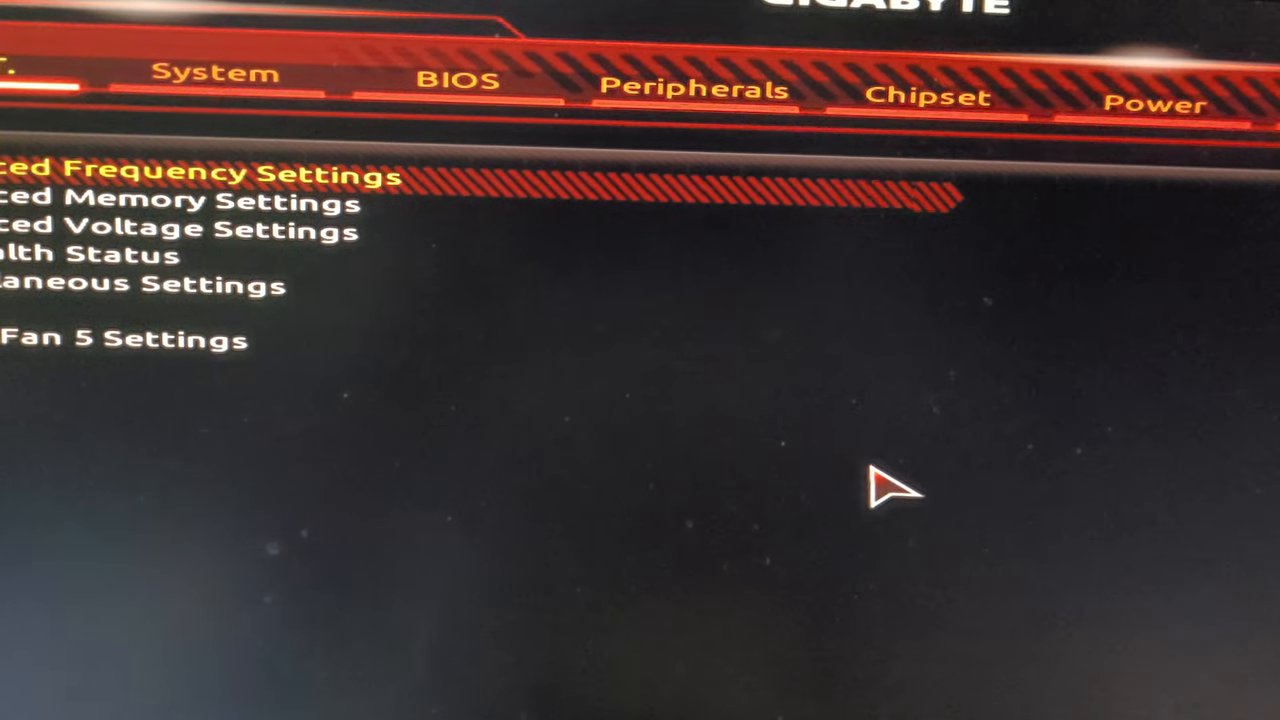
Switch the BIOS to the Peripherals page listing fTPM and Trusted Computing
left_click(215, 73)
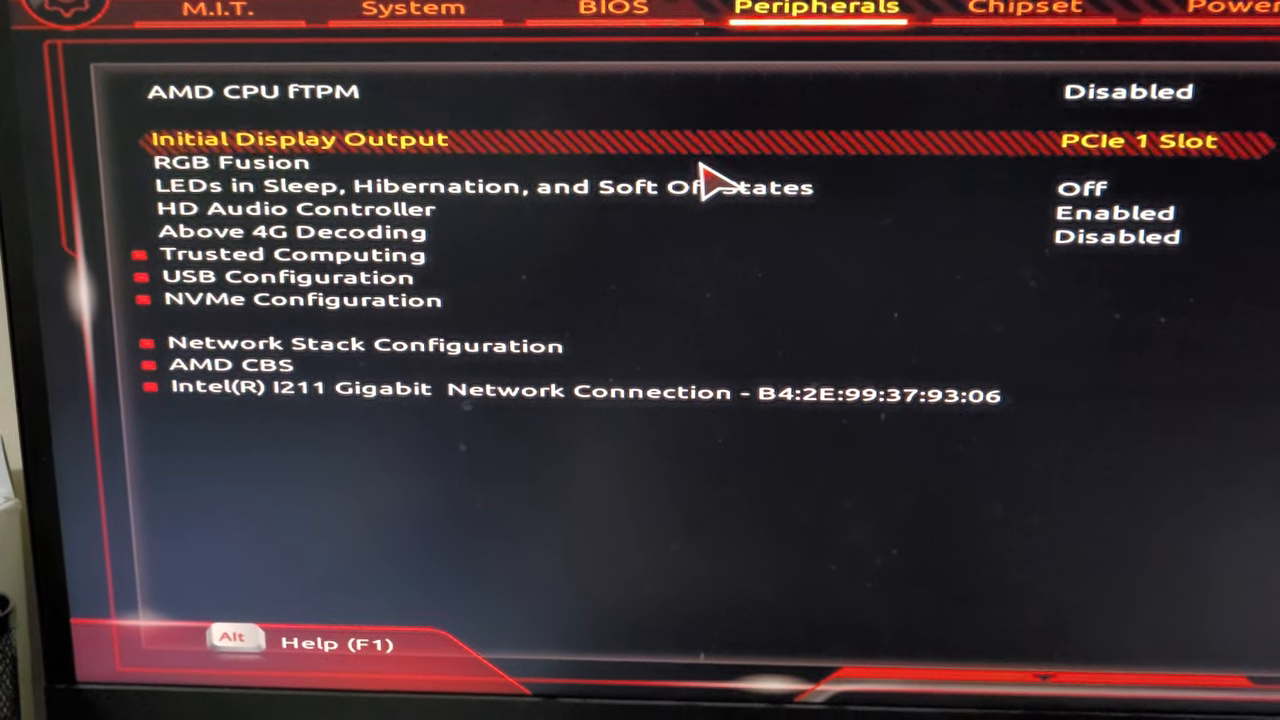
Set Disable Block Sid to Enabled under Trusted Computing and leave the BIOS
left_click(293, 254)
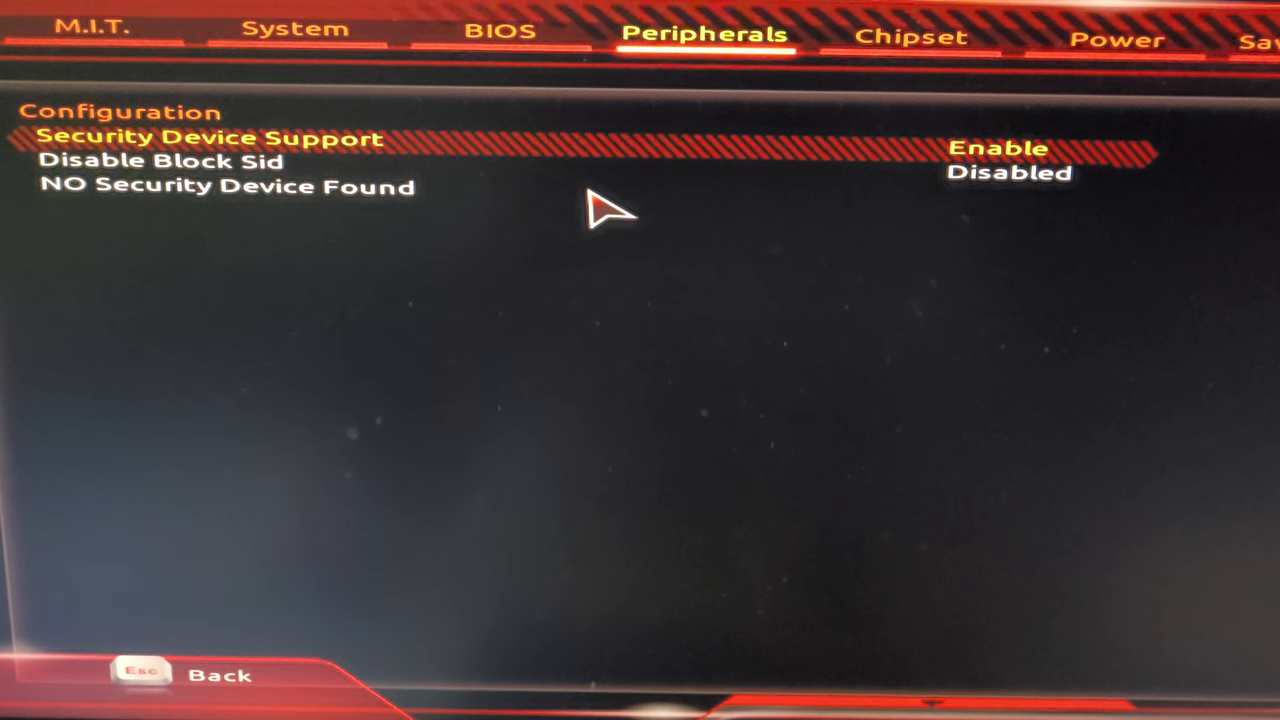
key("Down")
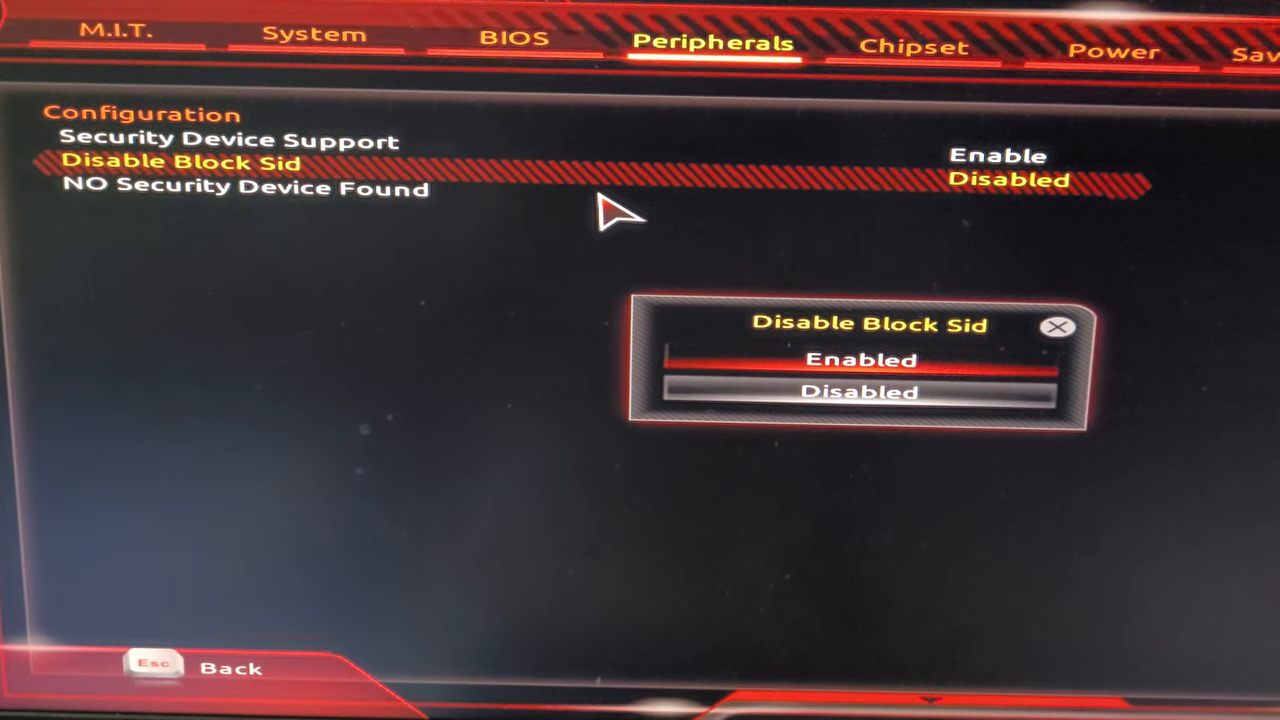
left_click(858, 359)
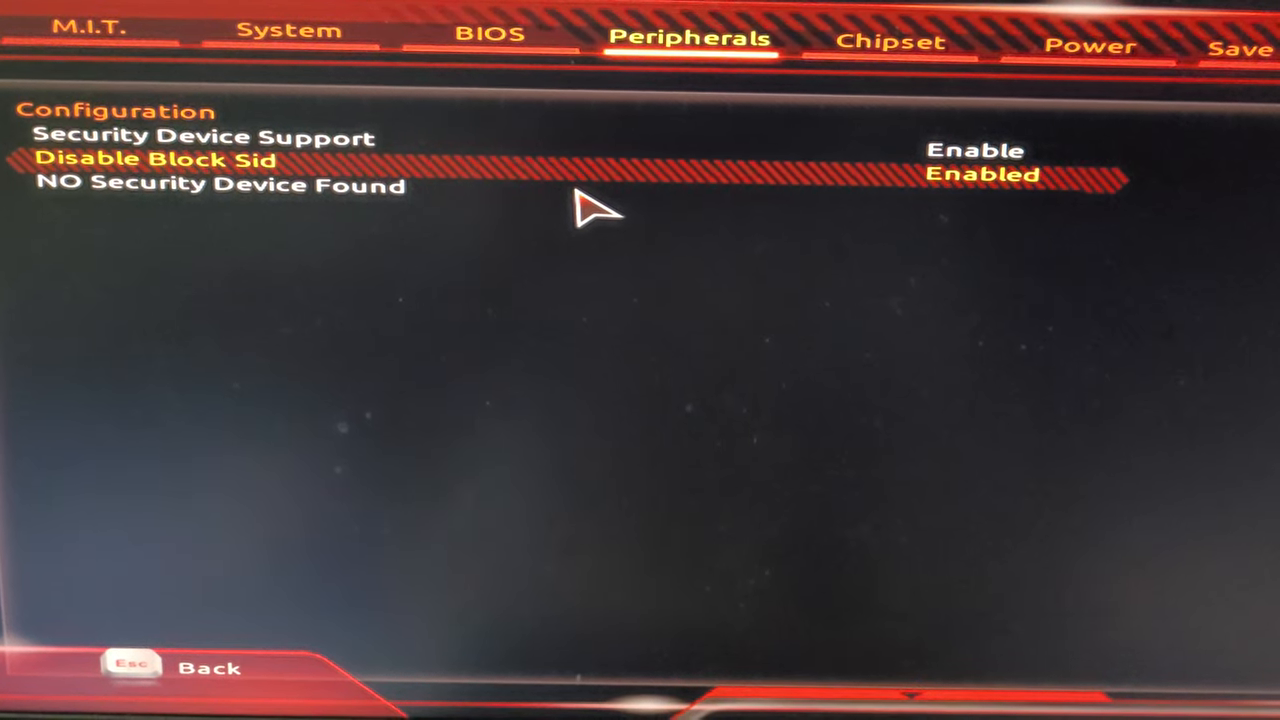
left_click(882, 47)
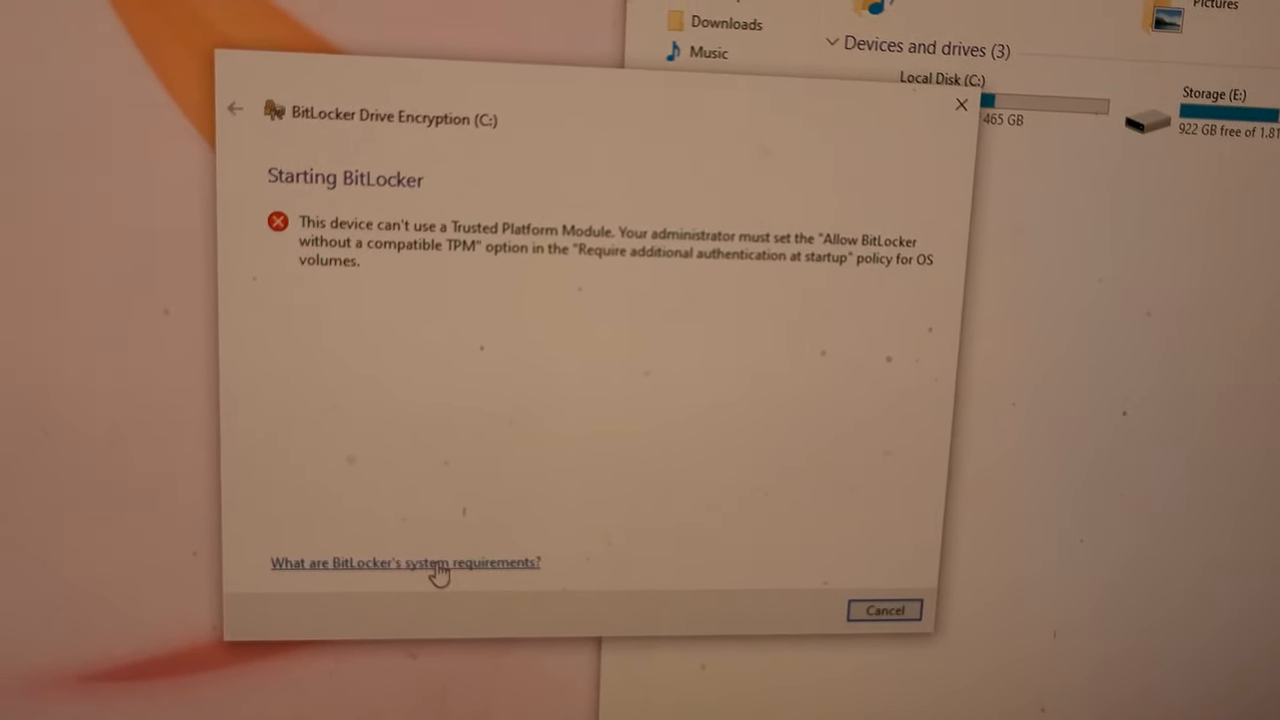
Cancel the BitLocker setup for Local Disk (C:) after the TPM error
left_click(405, 562)
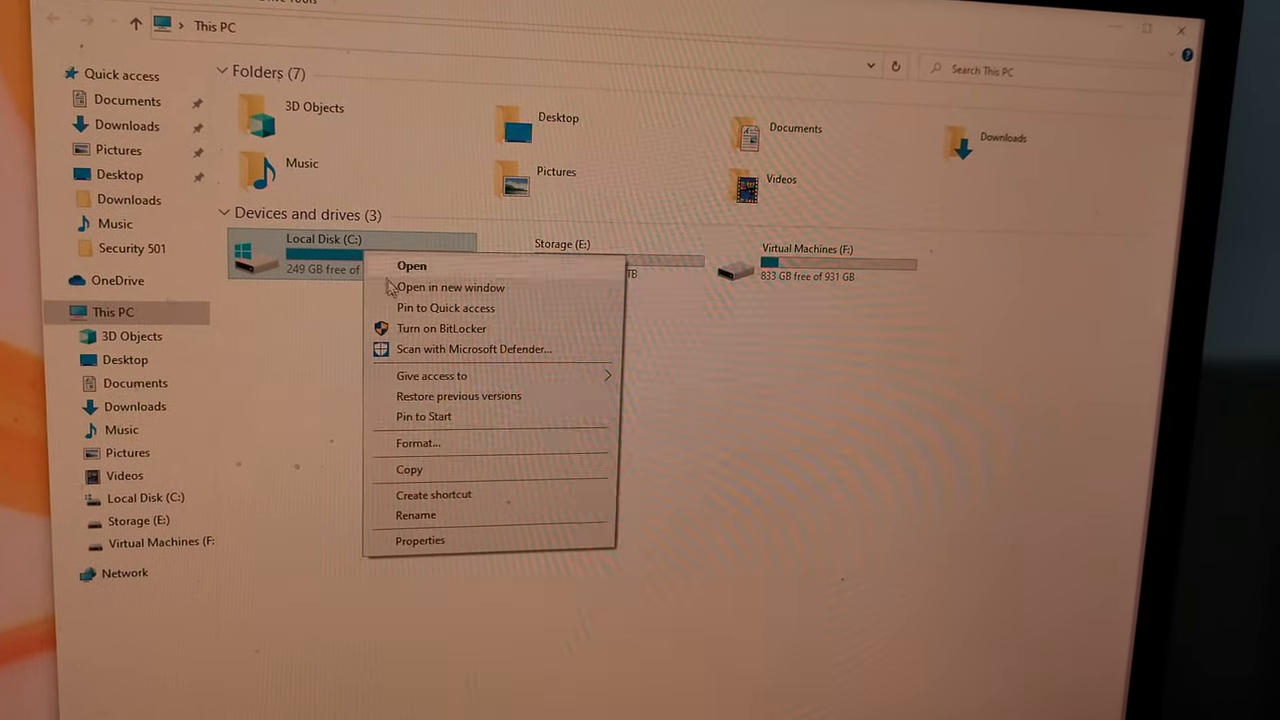
Start Turn on BitLocker for the Storage (E:) drive from This PC
left_click(441, 328)
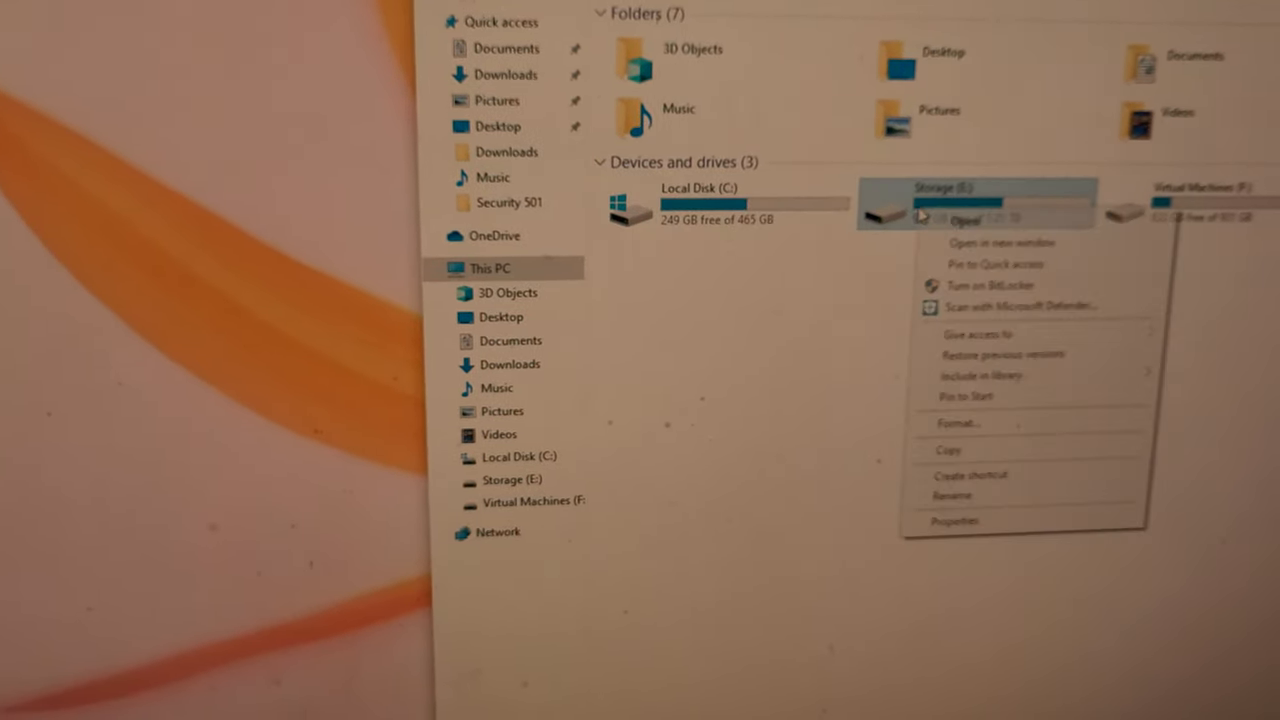
left_click(996, 285)
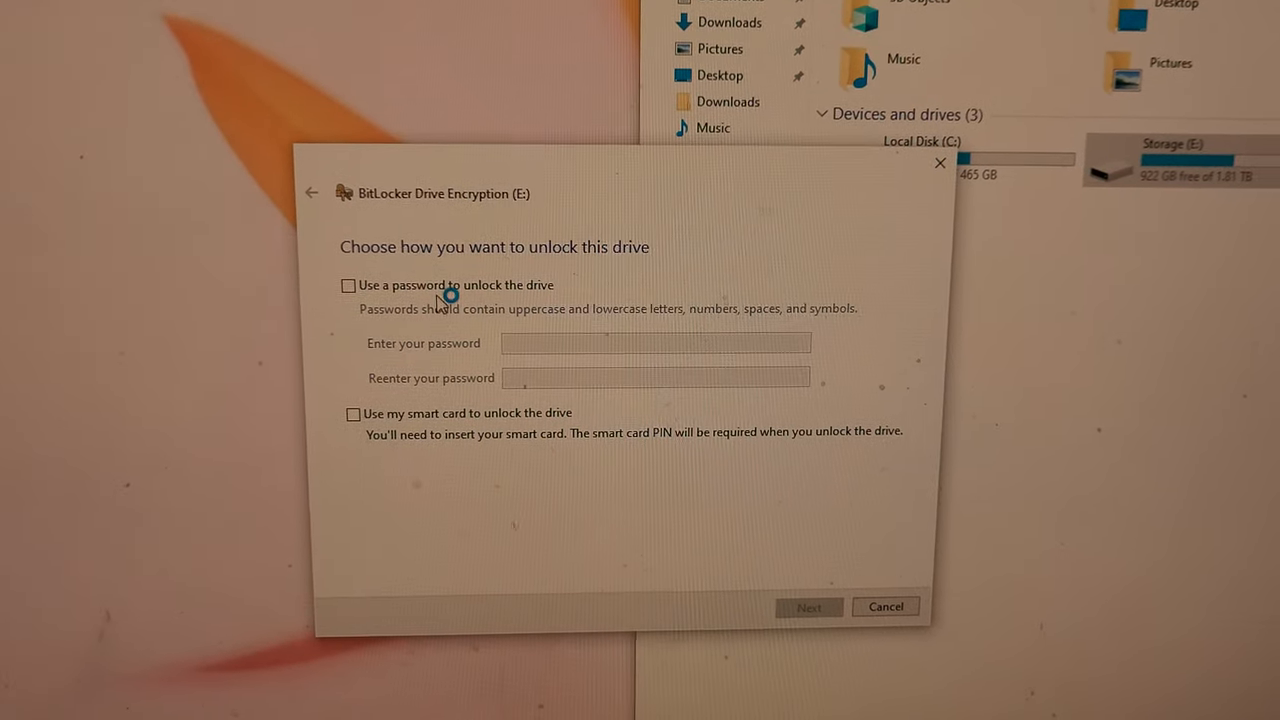
Choose 'Use a password to unlock the drive' for Storage (E:)
left_click(347, 285)
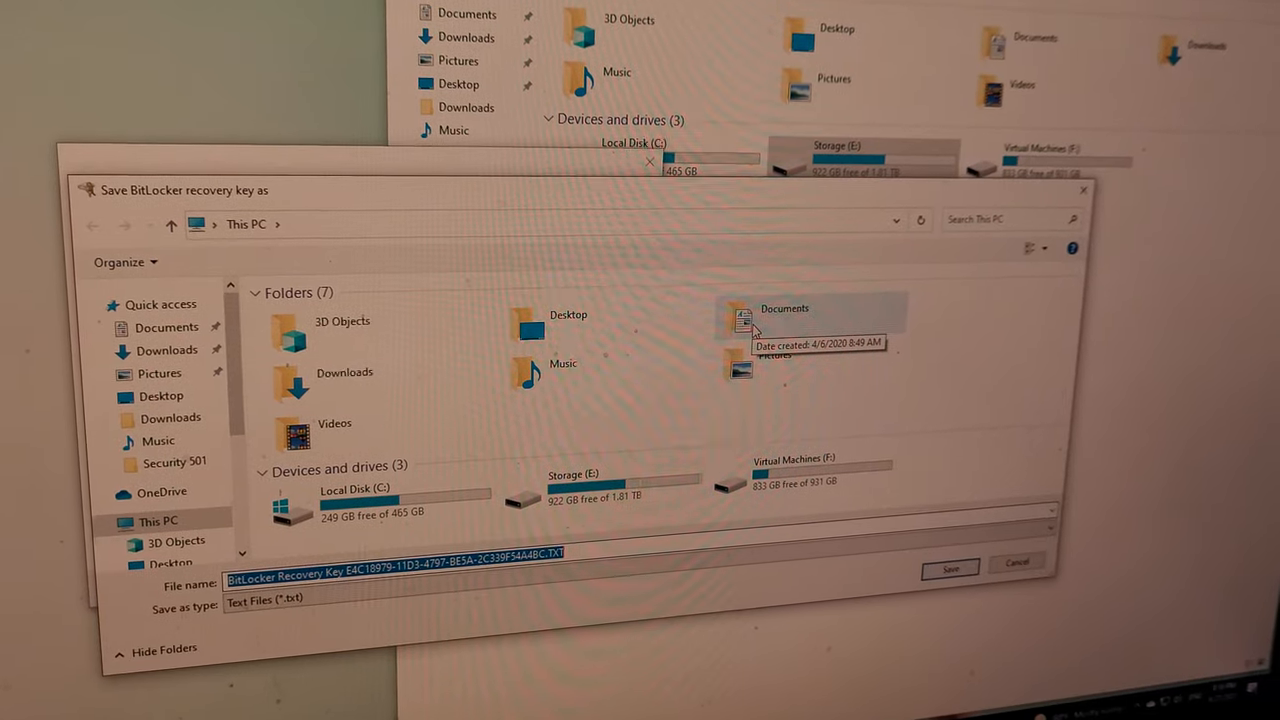
Save the BitLocker recovery key text file into the Documents folder
double_click(784, 312)
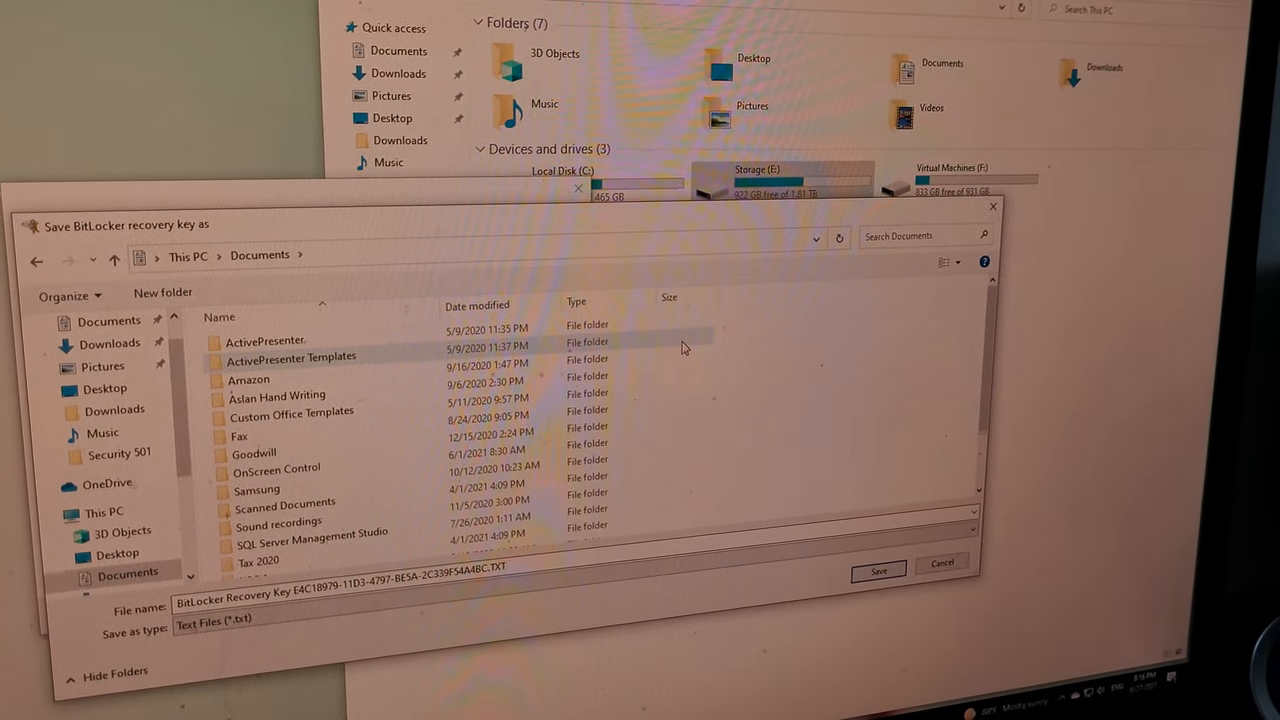
scroll("down", 3)
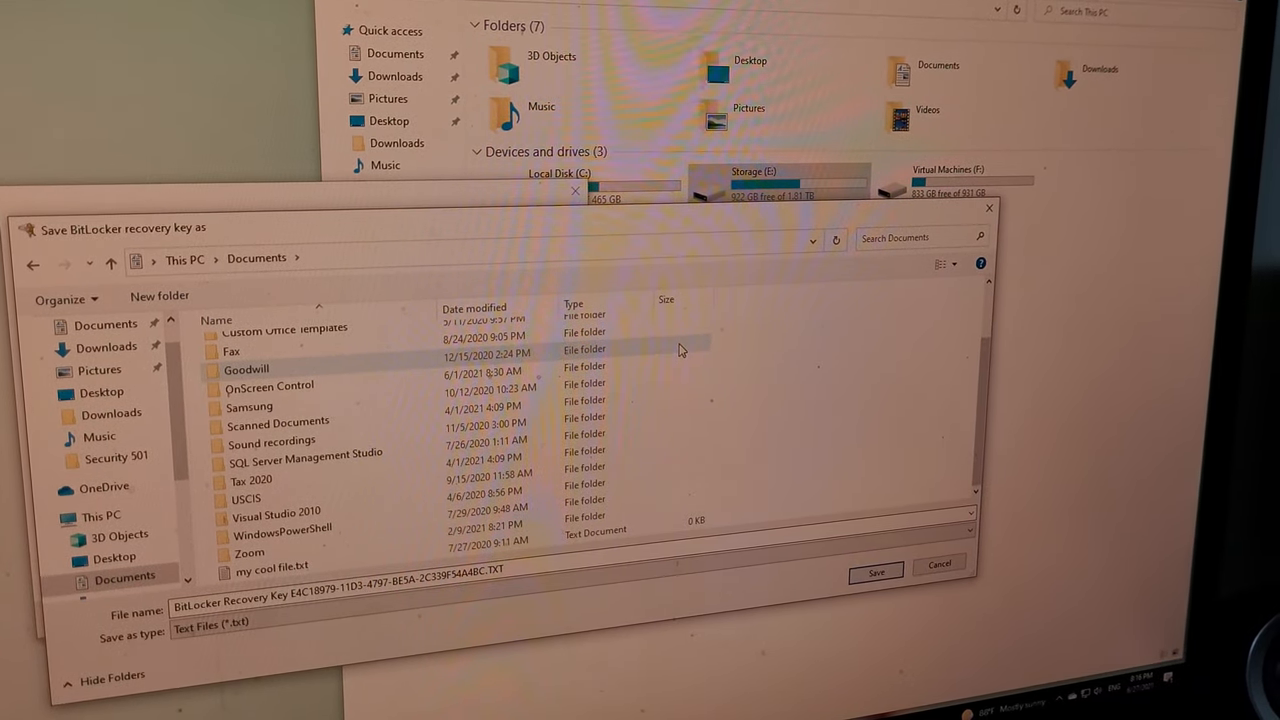
scroll("up", 3)
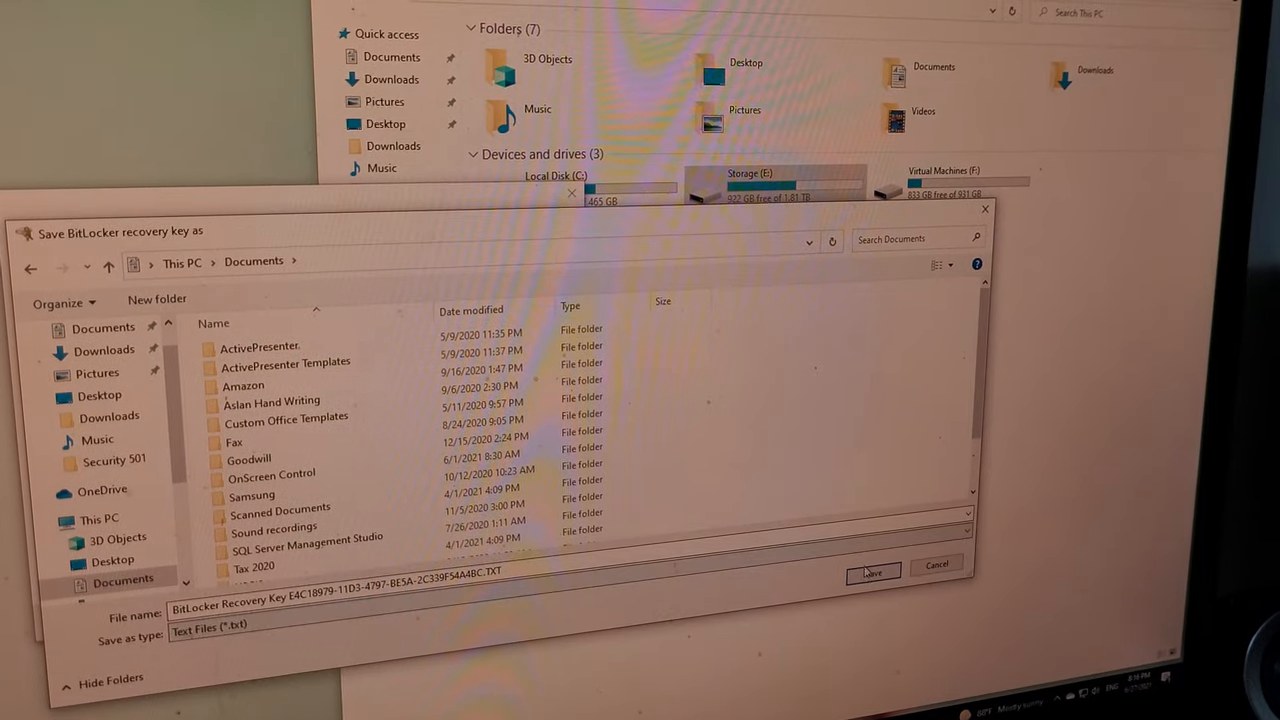
left_click(871, 572)
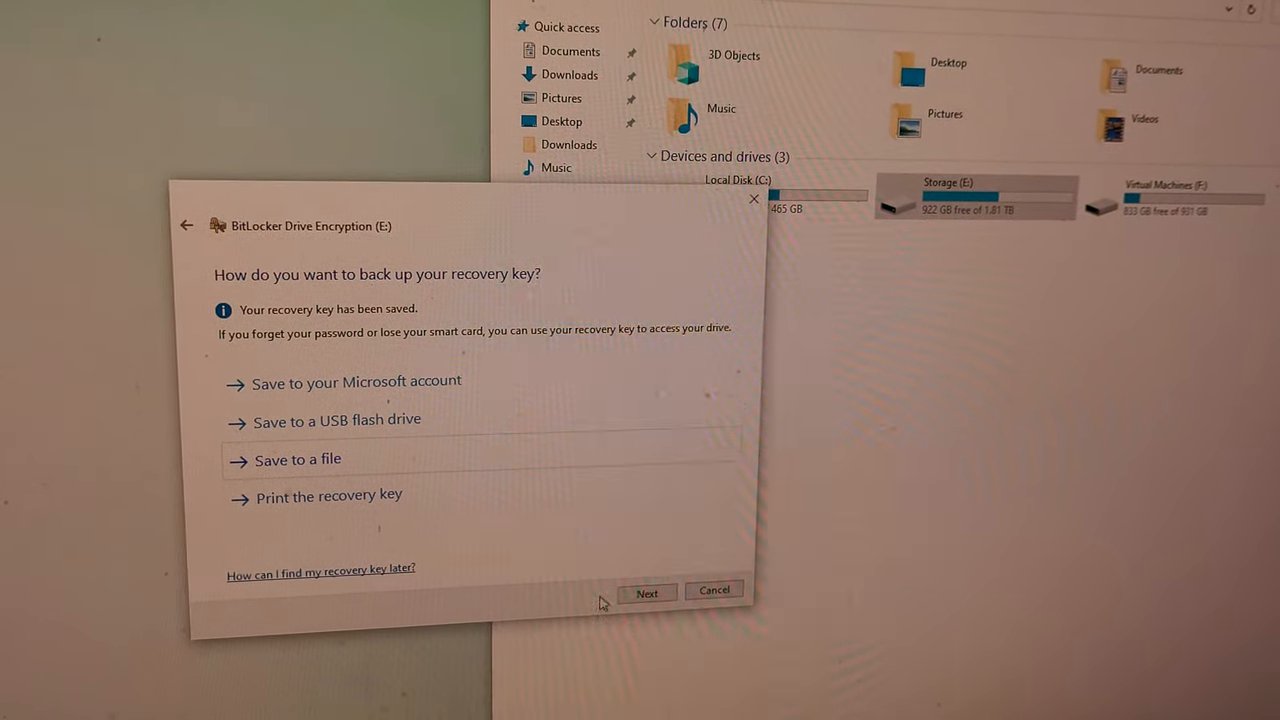
Encrypt the entire drive in new encryption mode and start encrypting Storage (E:)
left_click(647, 592)
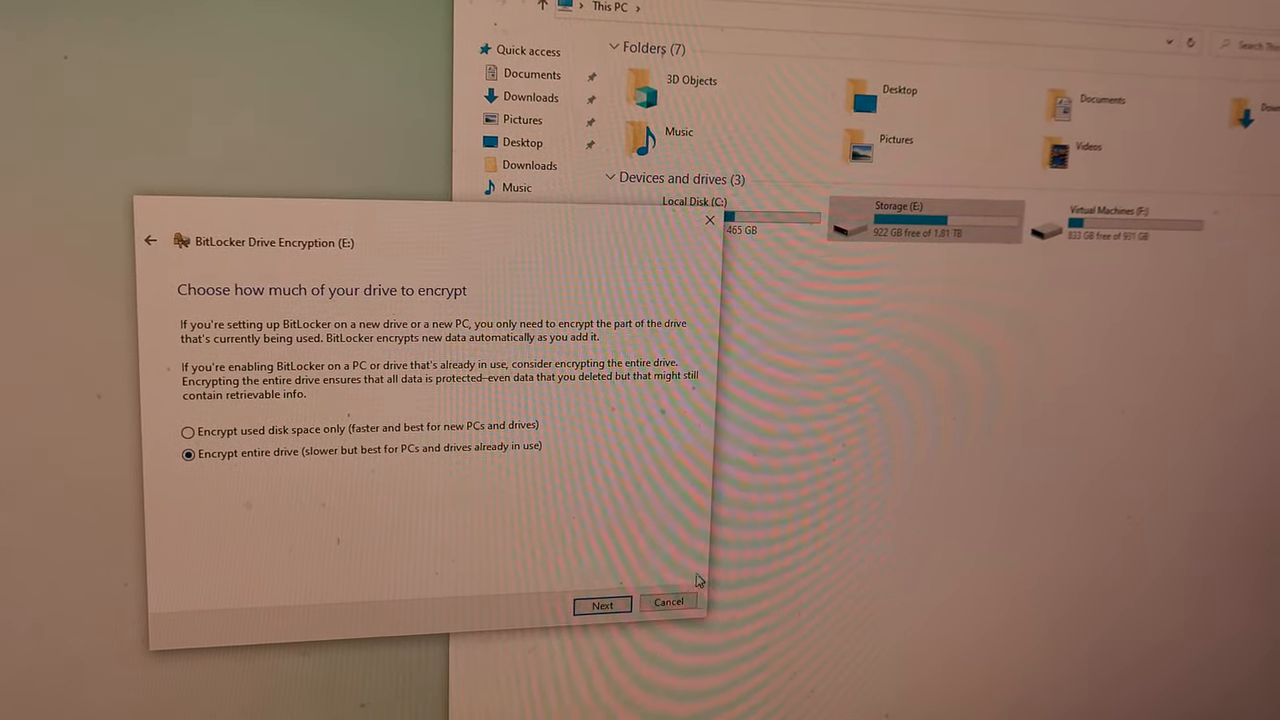
left_click(602, 605)
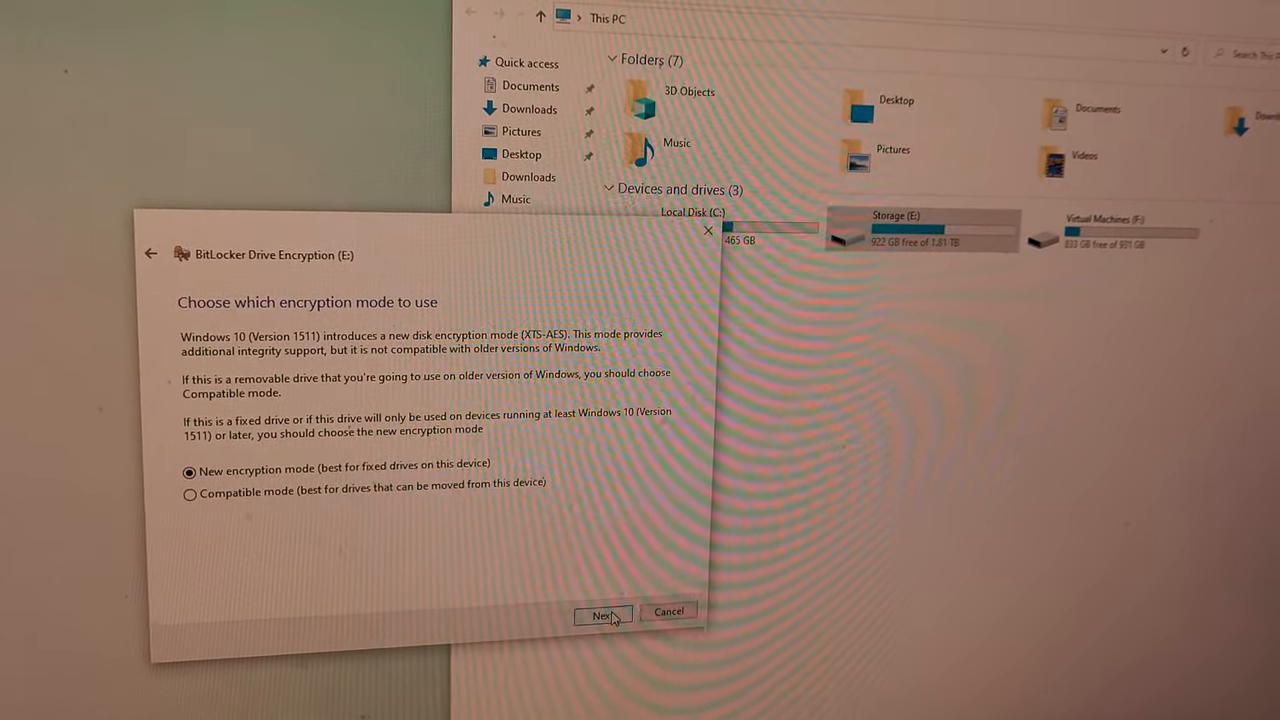
left_click(600, 614)
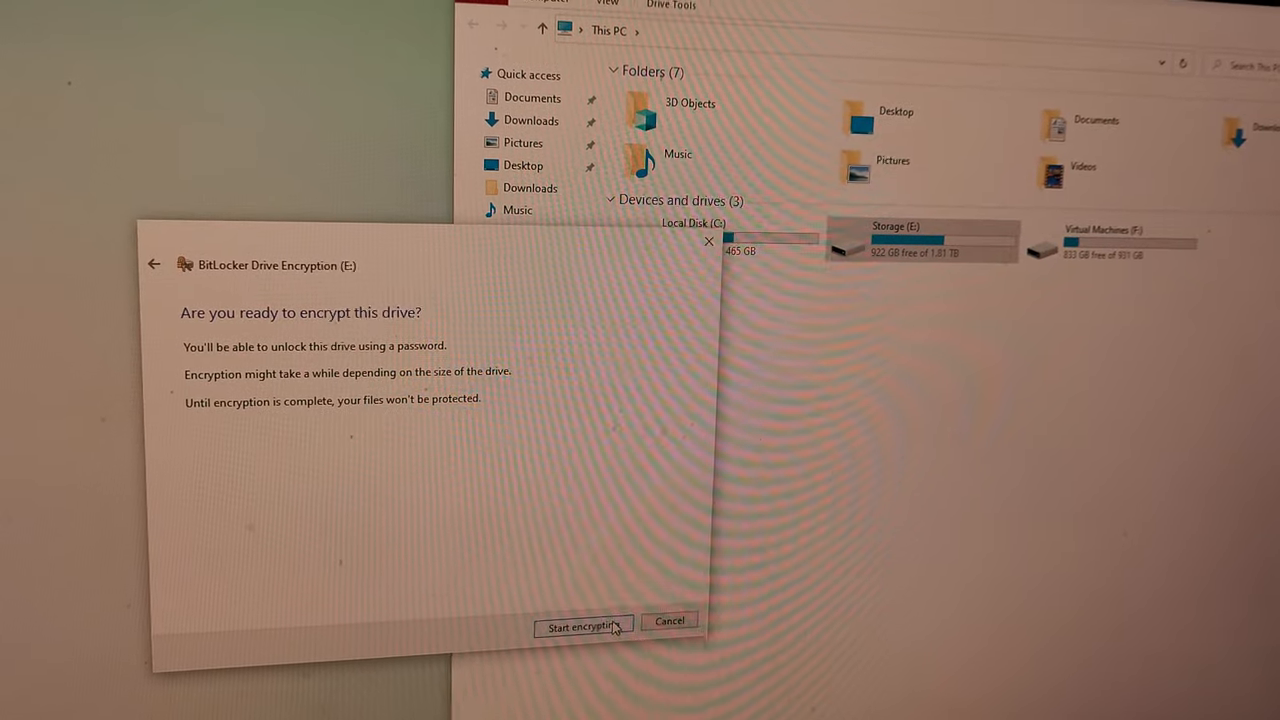
left_click(583, 627)
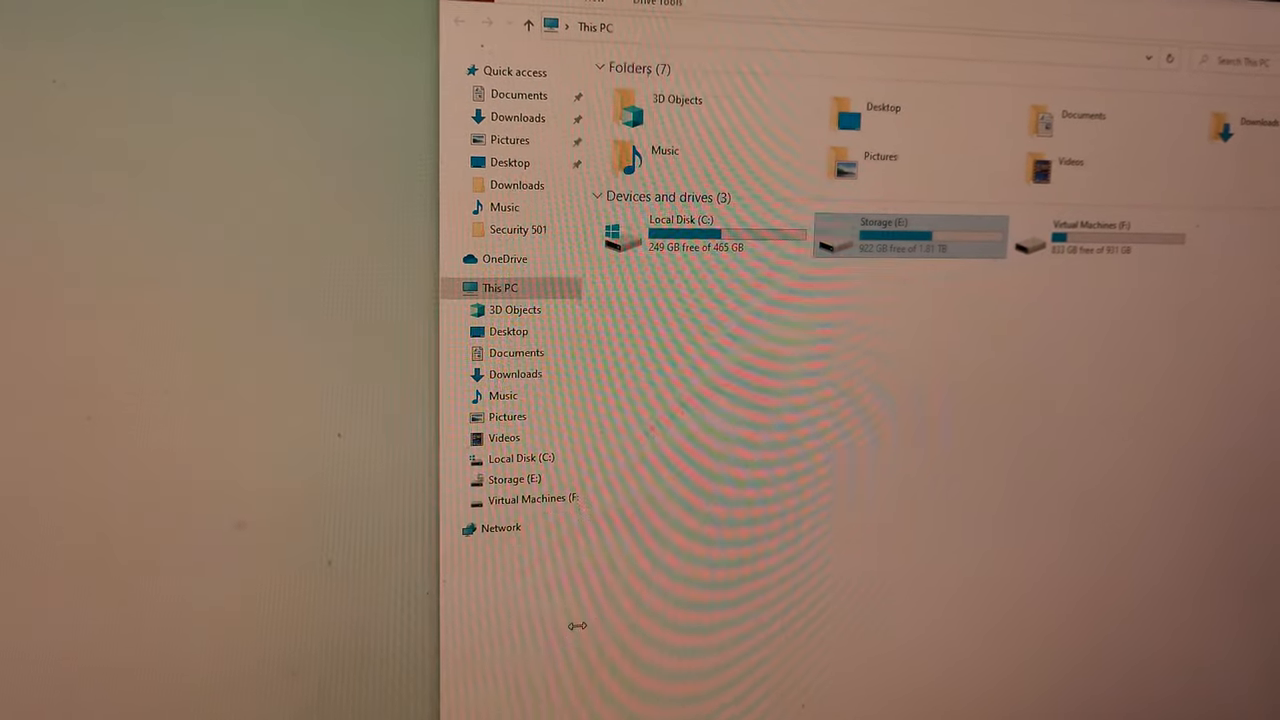